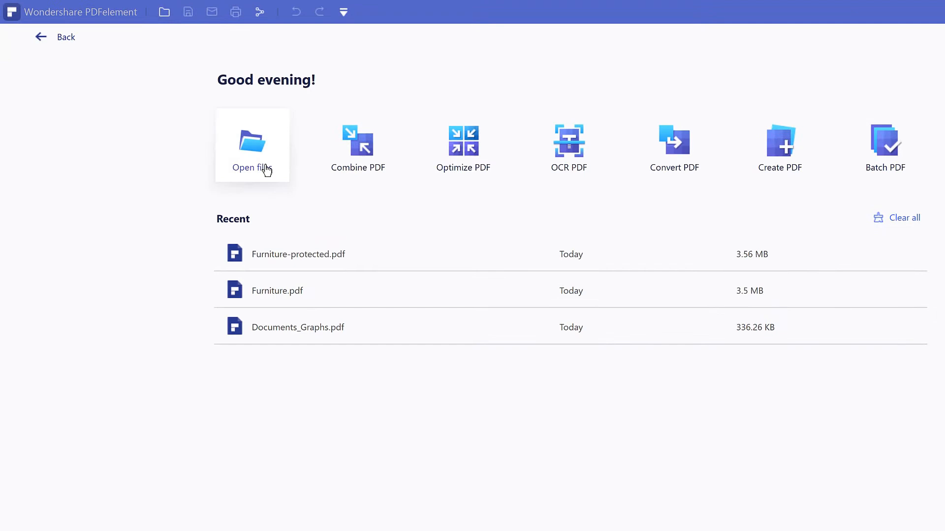
Step: Open Furniture-protected.pdf from the Files folder via the Open dialog
left_click(252, 146)
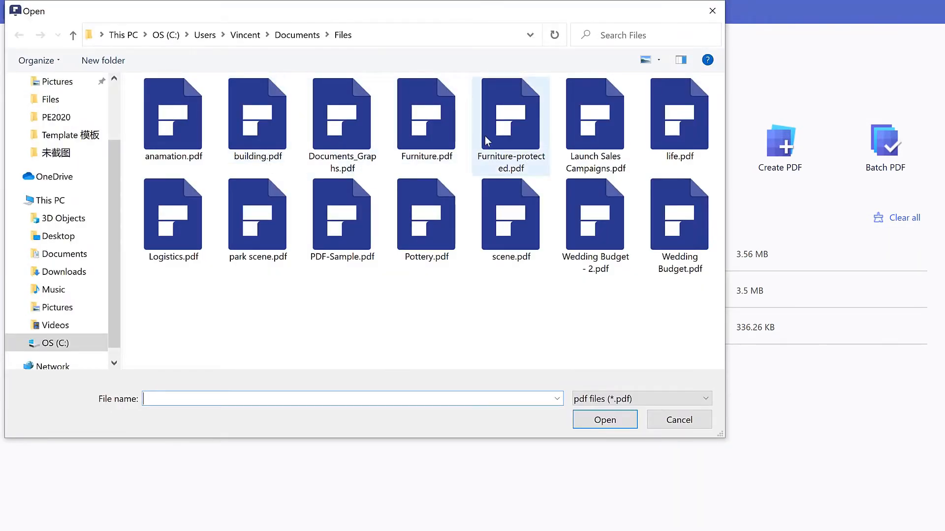
double_click(510, 113)
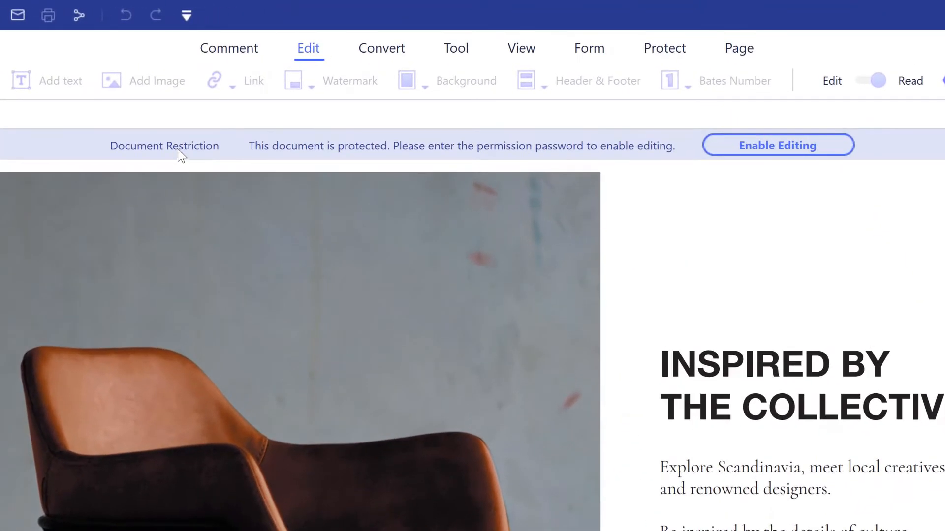
mouse_move(585, 156)
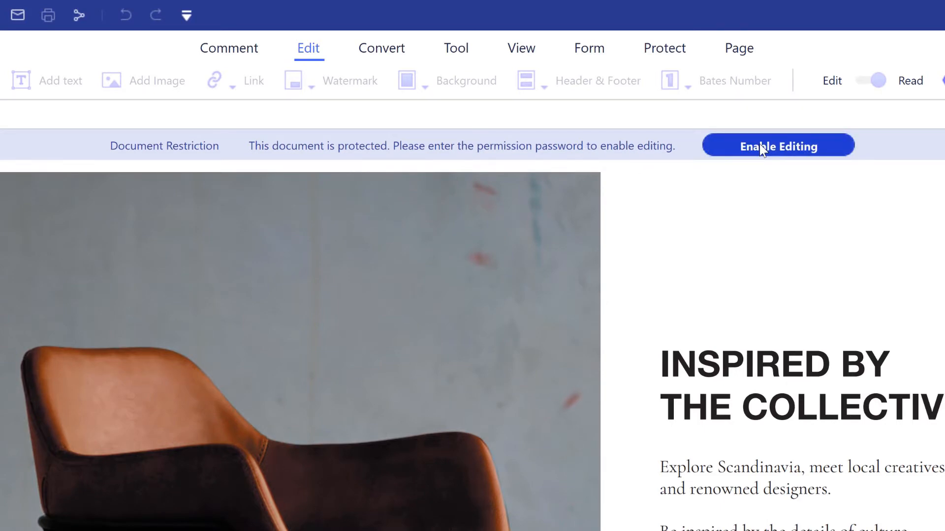
Step: Enable editing from the Document Restriction bar and enter the permission password
left_click(778, 145)
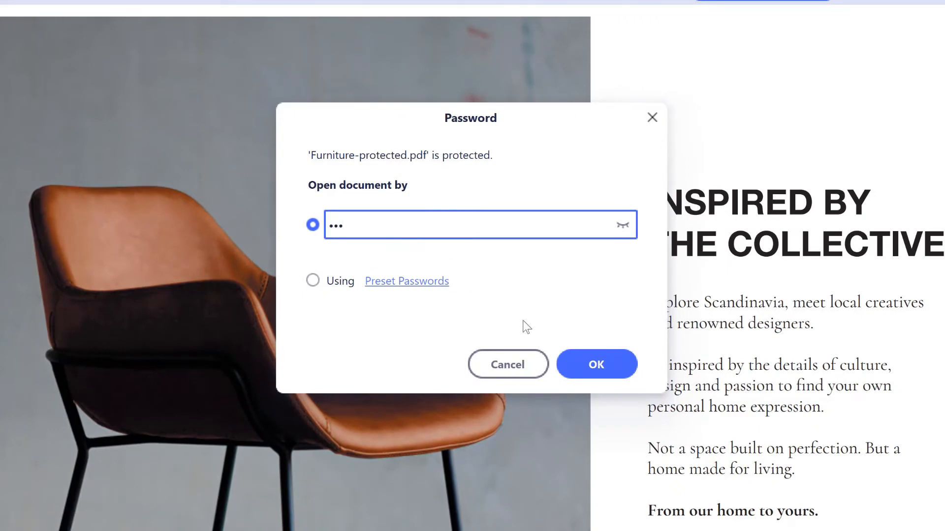
Step: Confirm the password to unlock the brochure and show the Protect tools
left_click(596, 364)
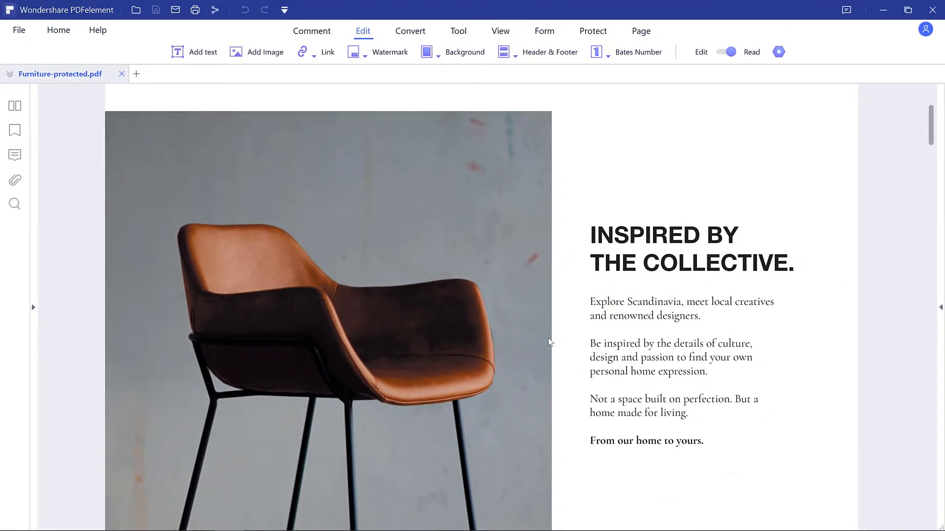
scroll("down", 3)
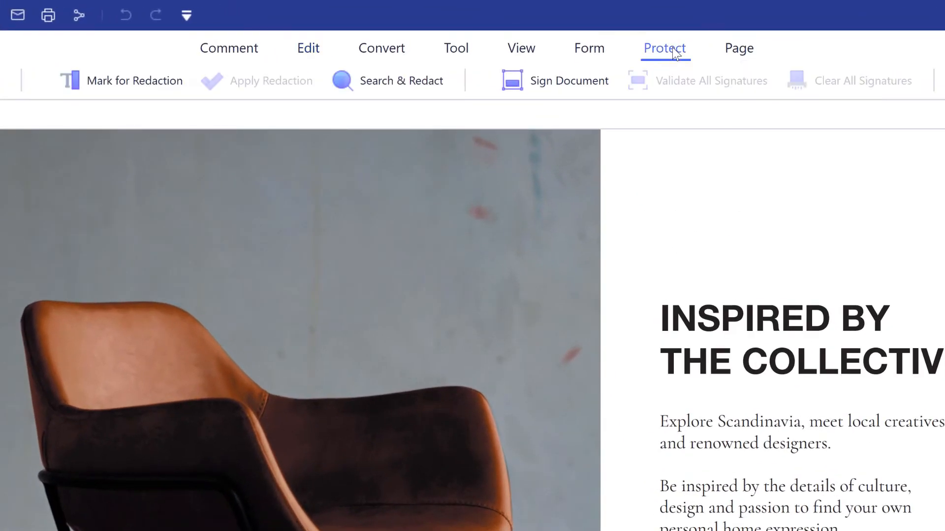
left_click(215, 78)
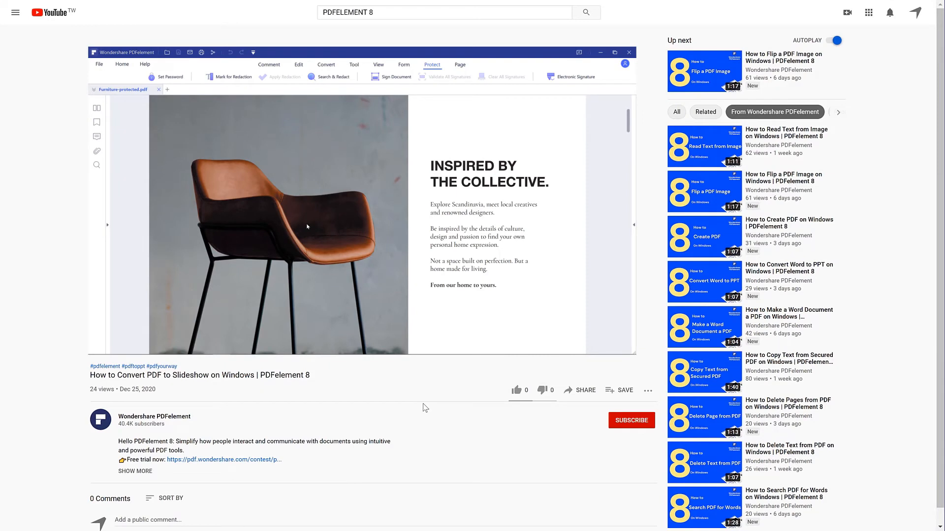
mouse_move(516, 389)
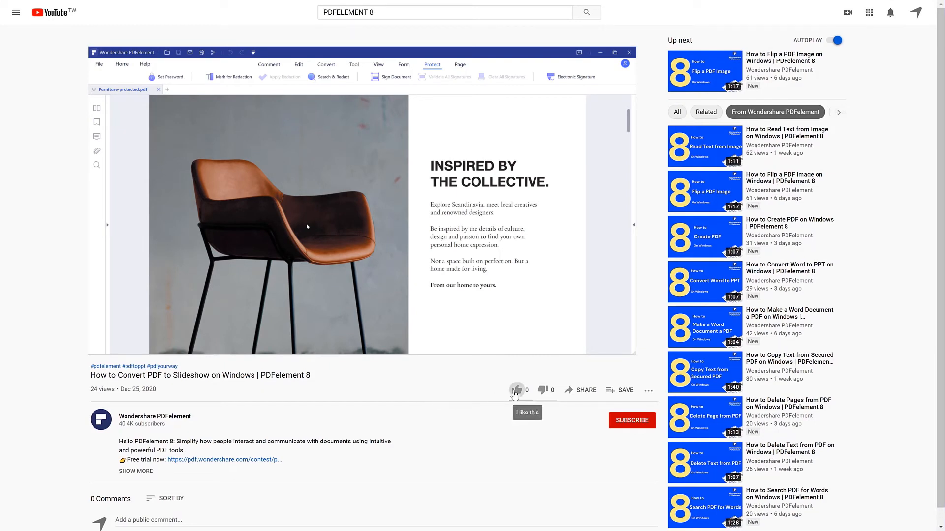
Step: Like the tutorial video and browse the Wondershare PDFelement channel's playlists
left_click(516, 390)
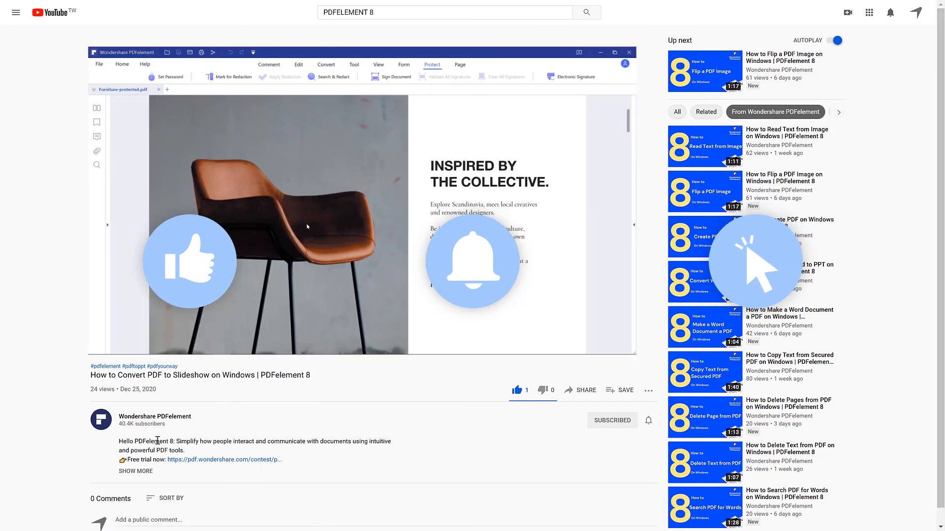
left_click(154, 417)
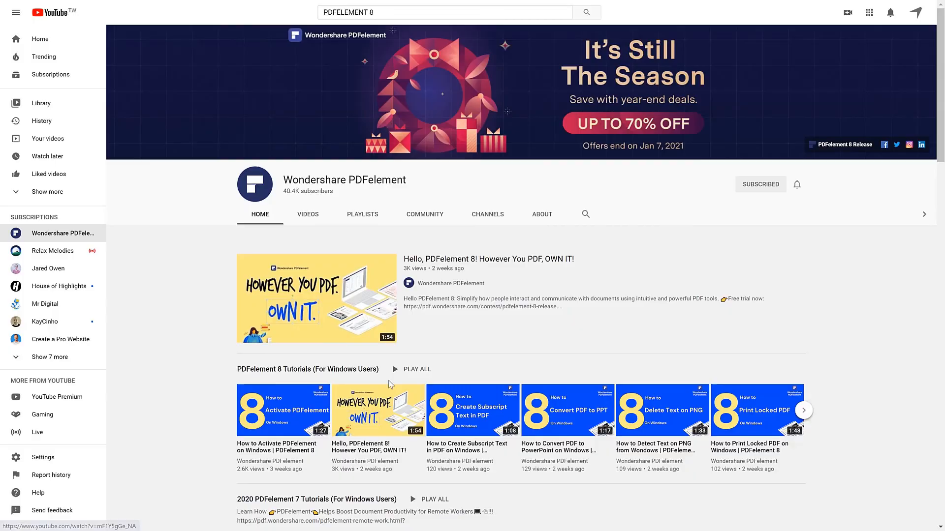
scroll("down", 3)
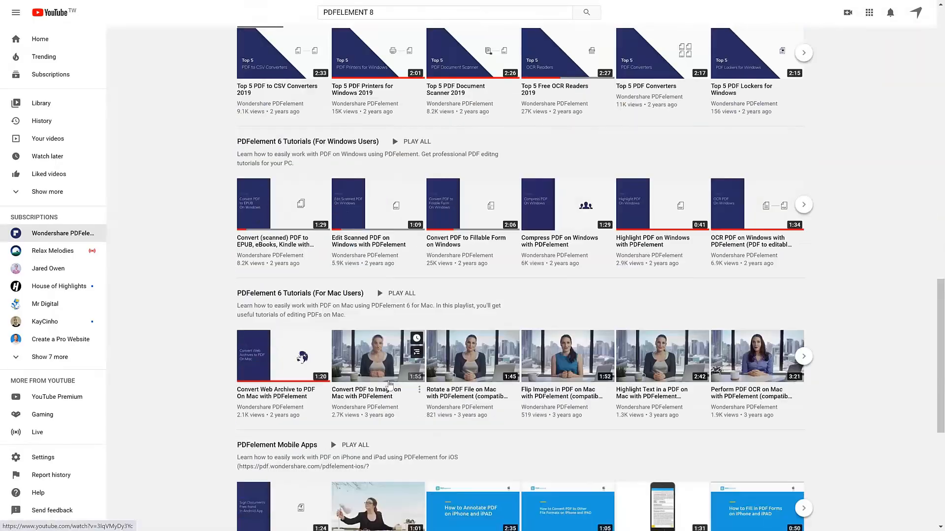